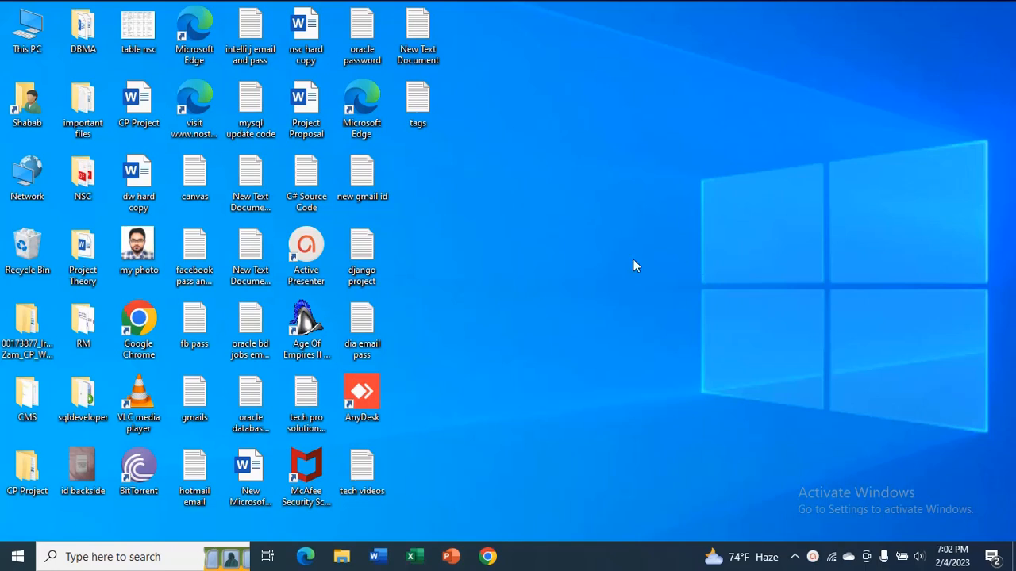
mouse_move(629, 262)
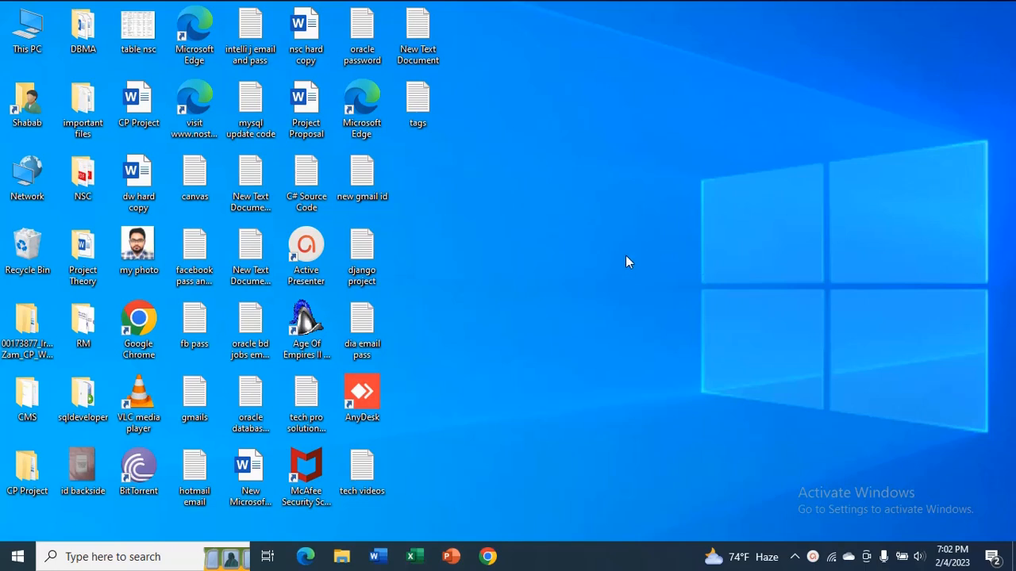
mouse_move(536, 269)
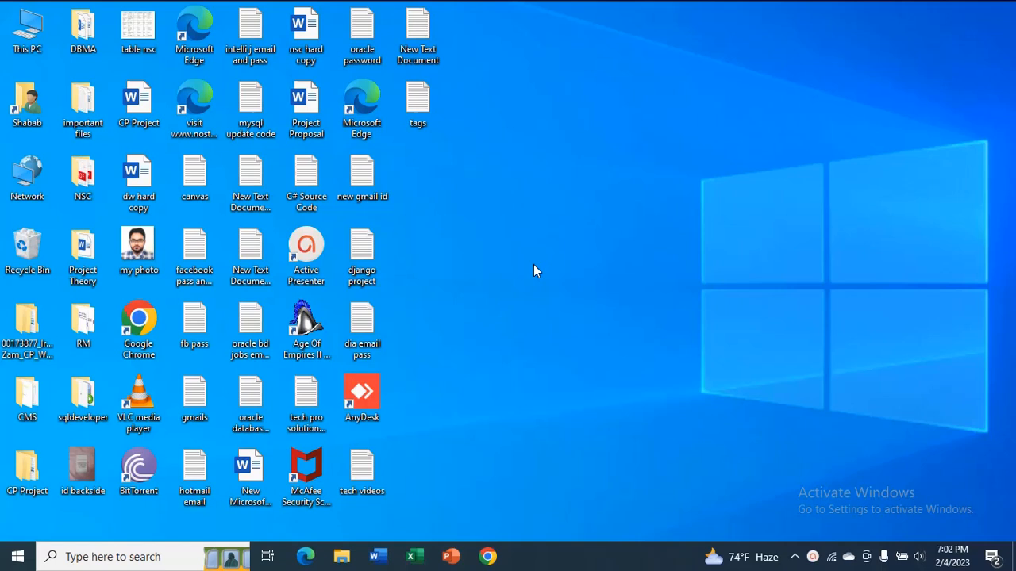
mouse_move(589, 220)
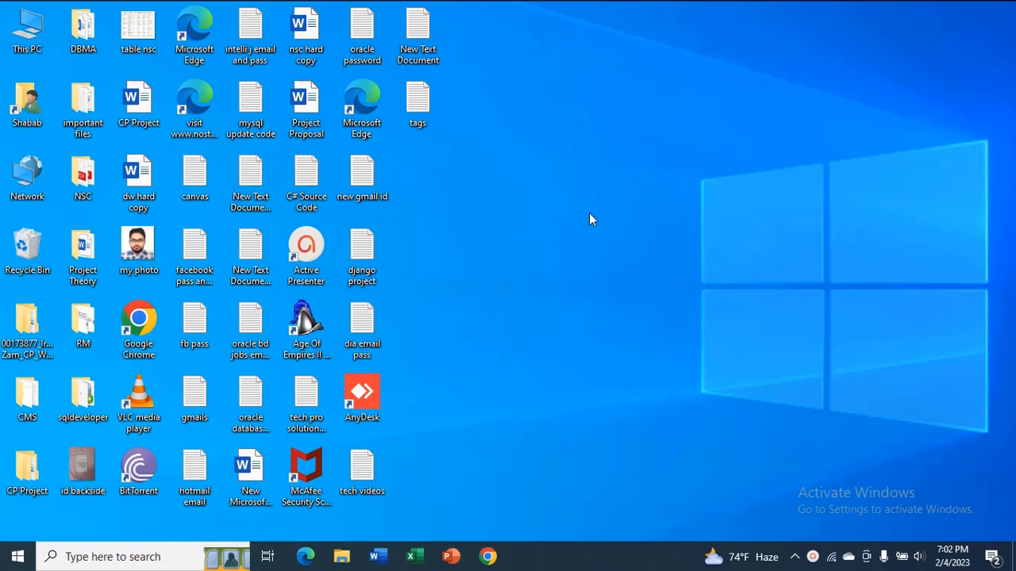
mouse_move(305, 298)
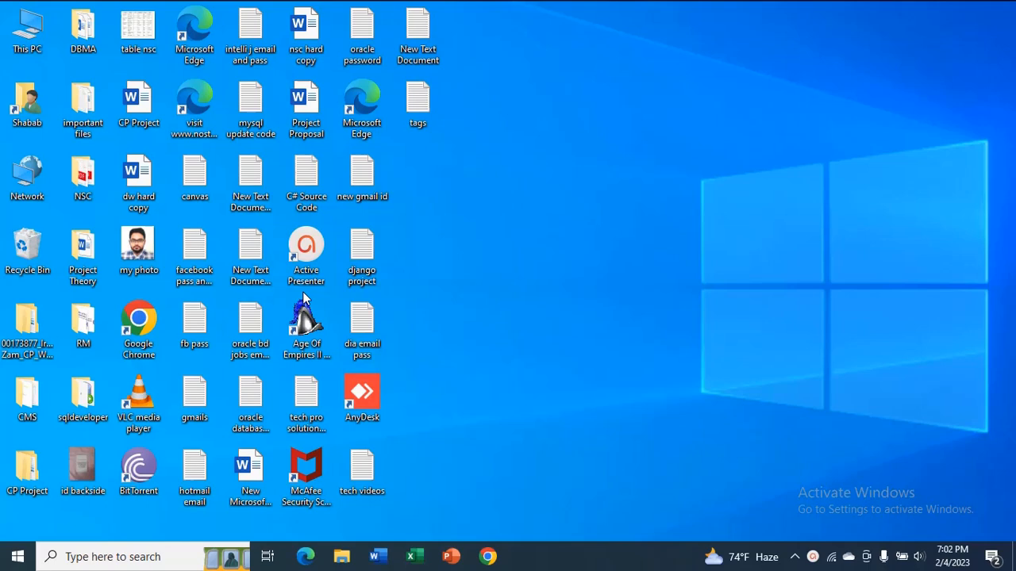
- Launch XAMPP Control Panel from a 'xamp' search, start Apache, then minimize the panel
left_click(16, 555)
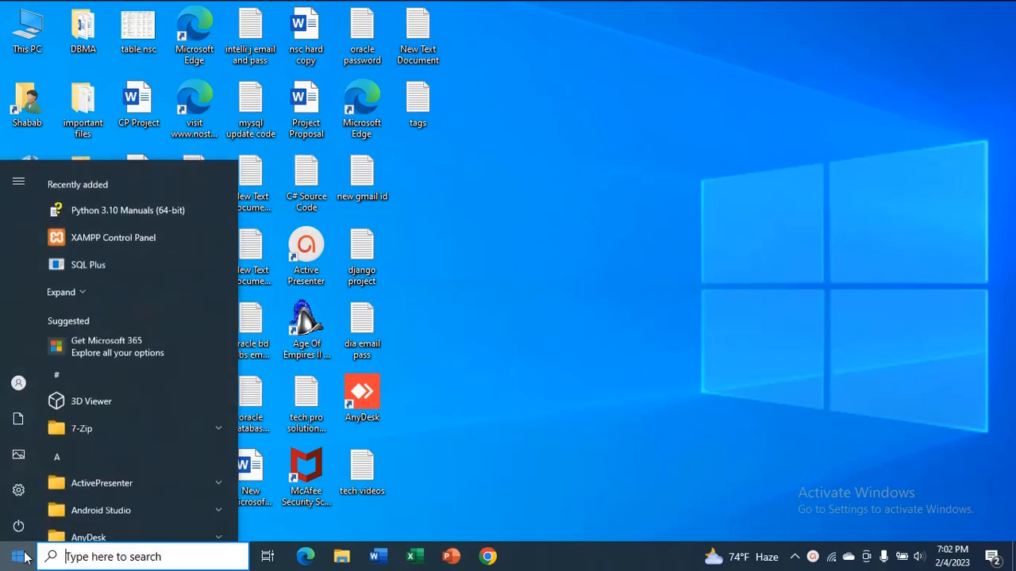
type("xamp")
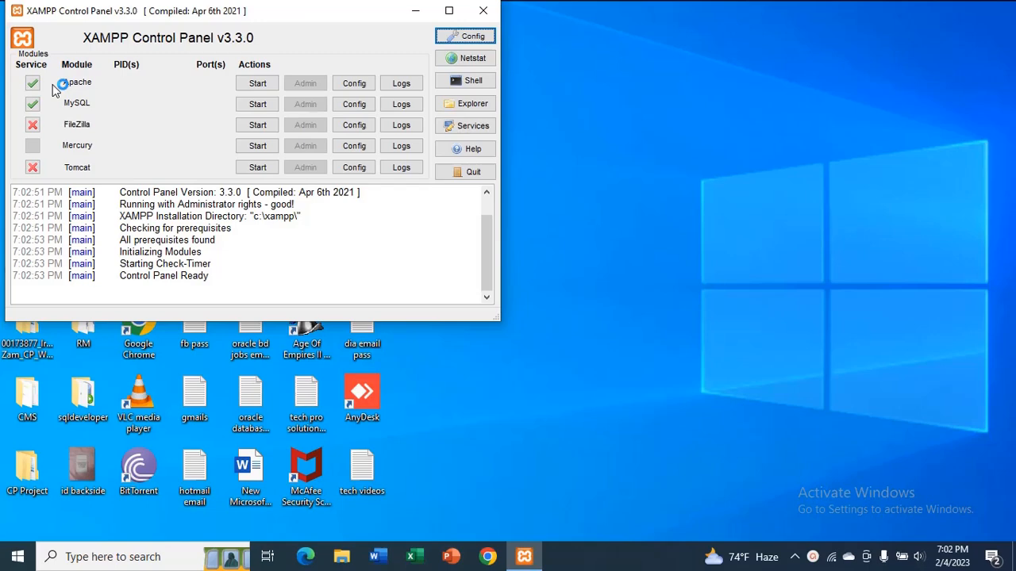
left_click(256, 82)
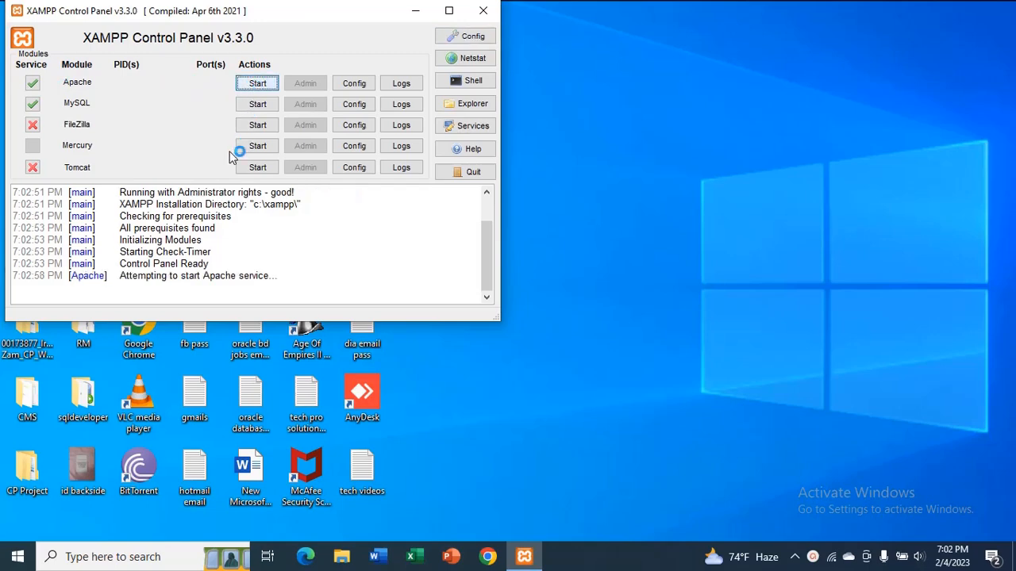
left_click(256, 83)
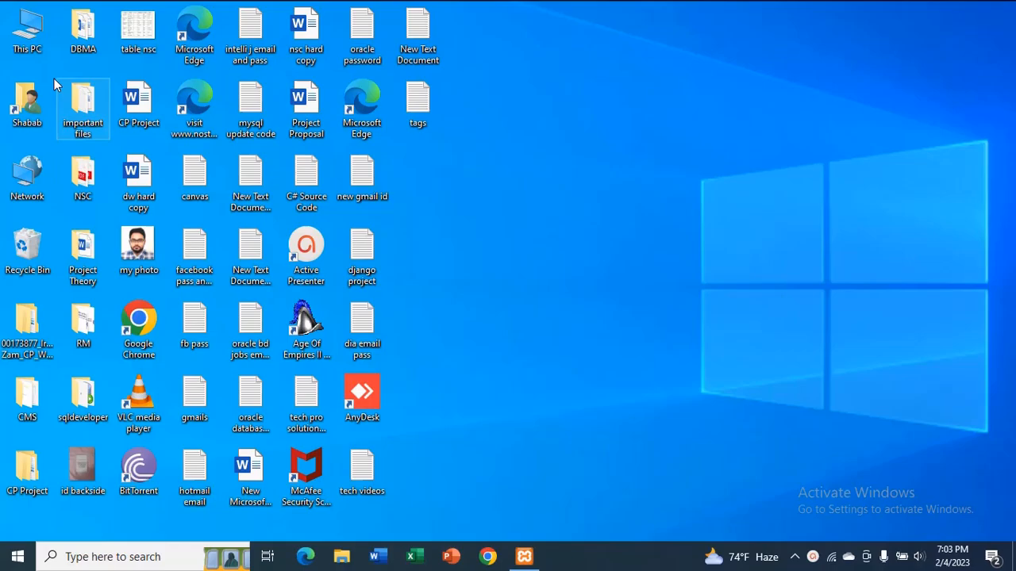
- Browse from This PC into C:\xampp\htdocs
double_click(27, 28)
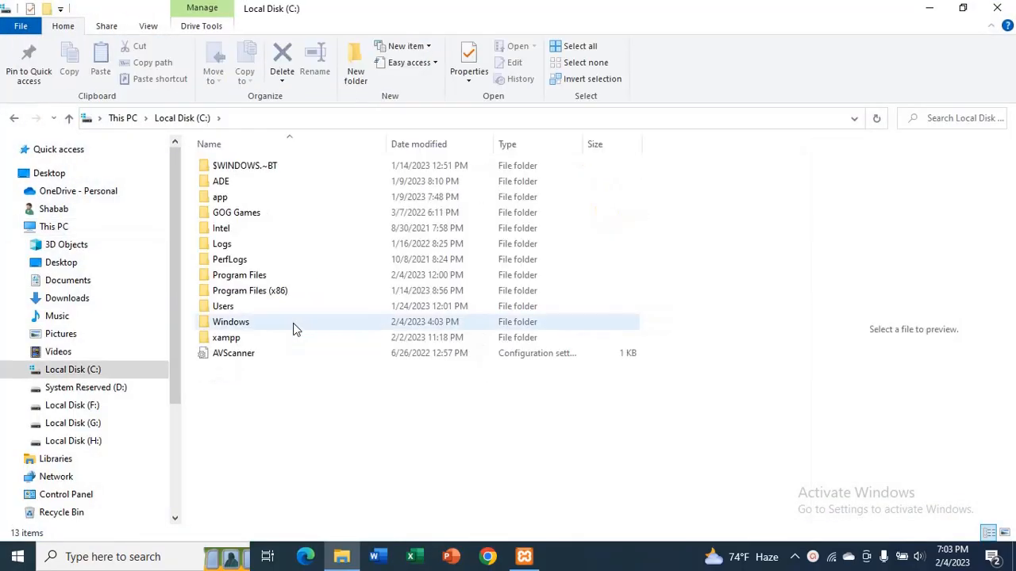
left_click(227, 337)
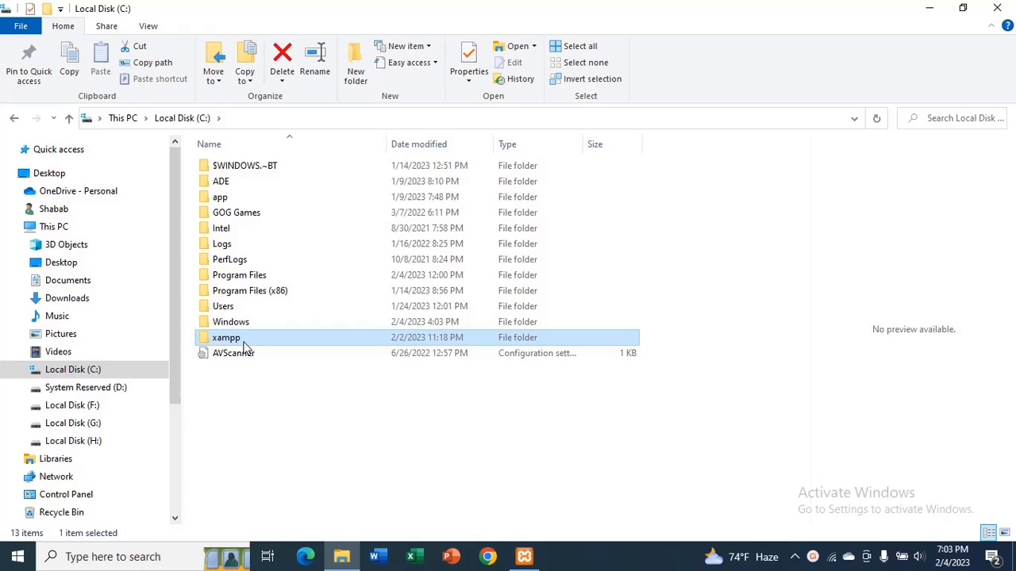
double_click(227, 337)
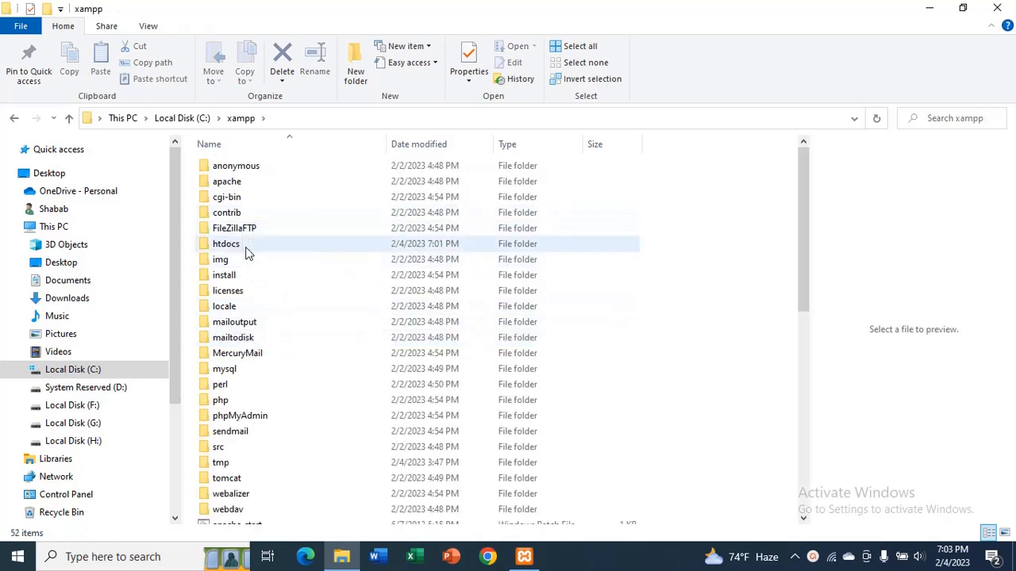
double_click(227, 243)
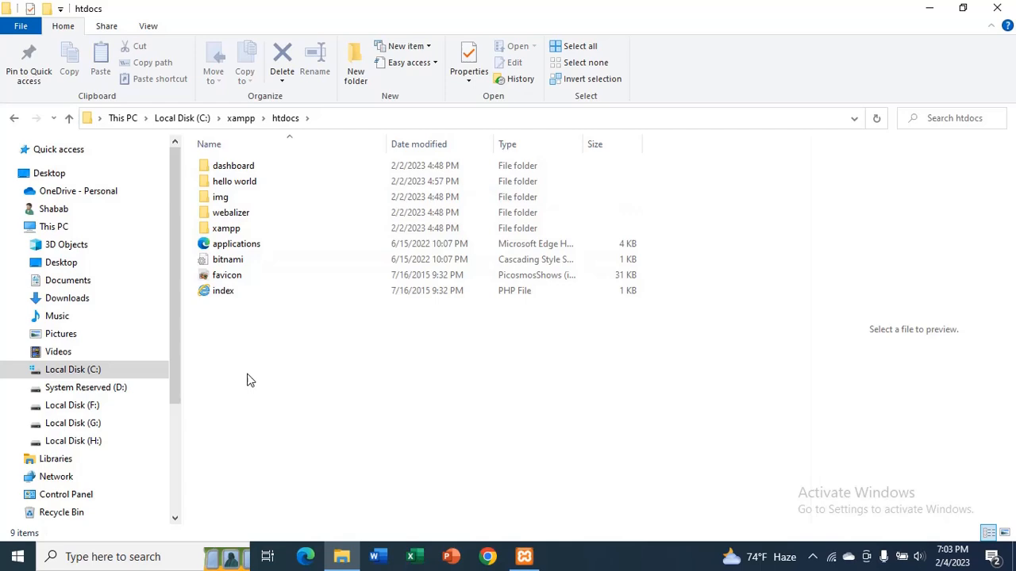
- Create 'newfolder' in htdocs holding an empty text file named 'index', and open it
right_click(250, 379)
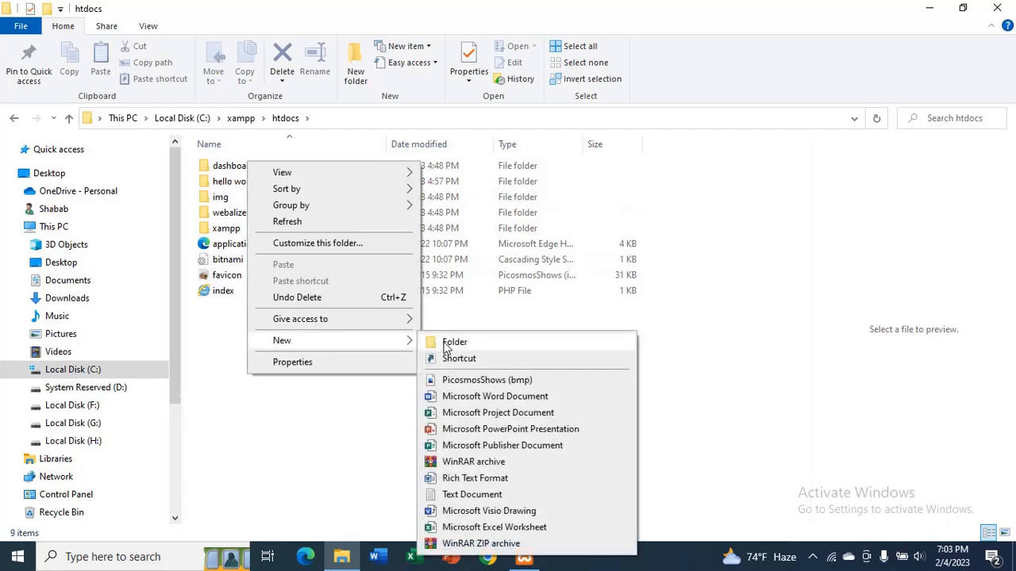
left_click(453, 342)
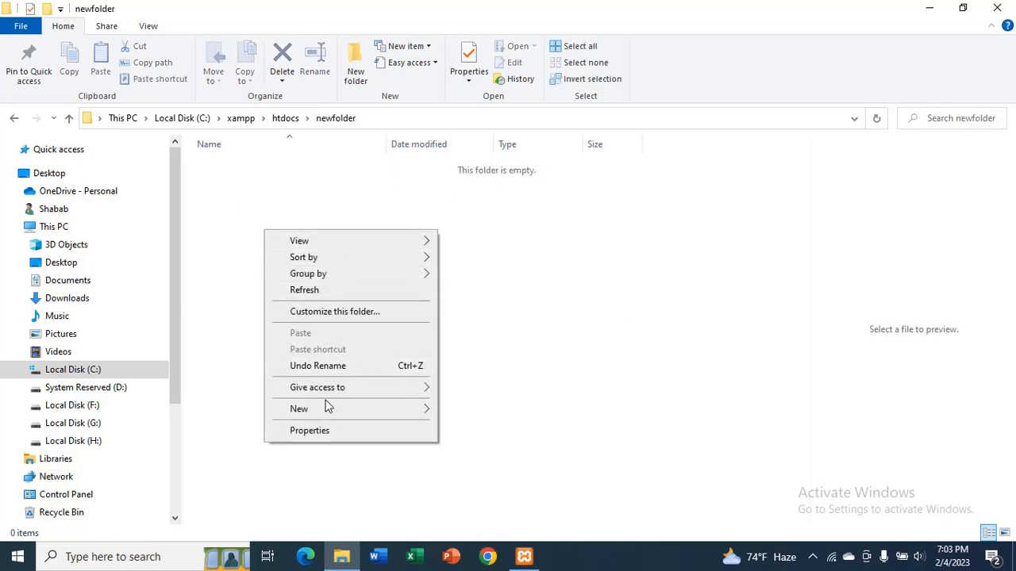
left_click(298, 408)
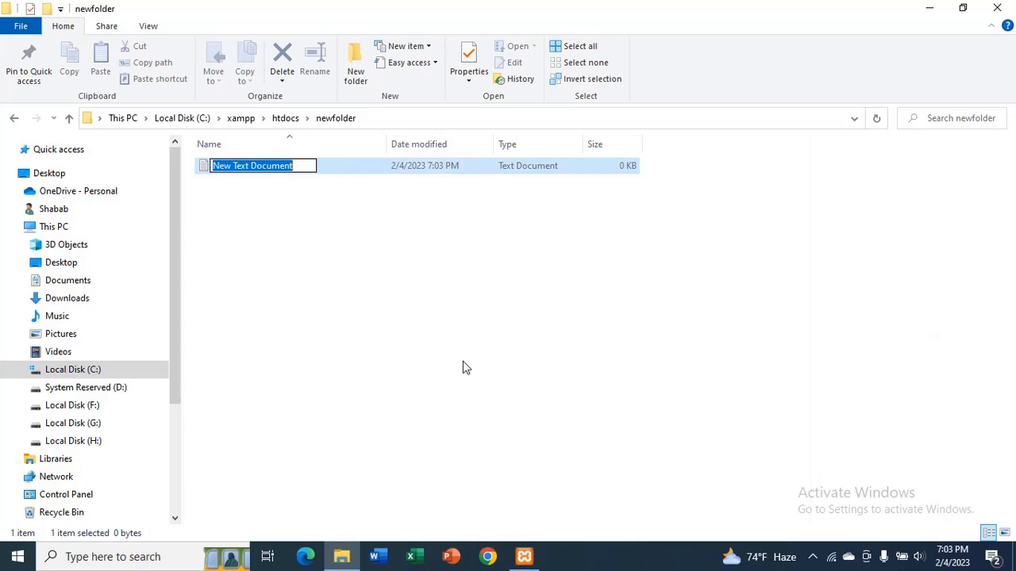
type("index")
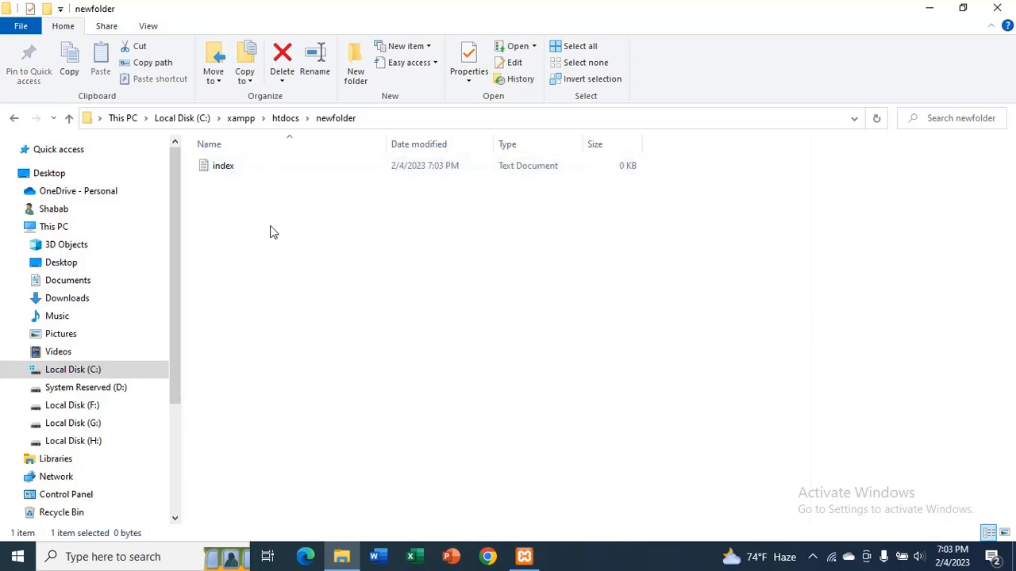
double_click(223, 165)
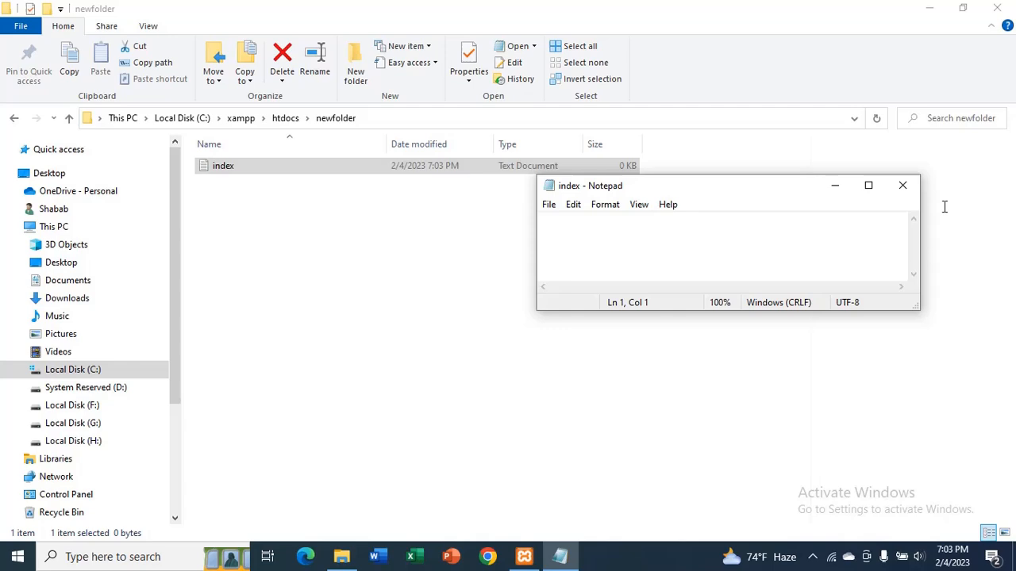
right_click(223, 165)
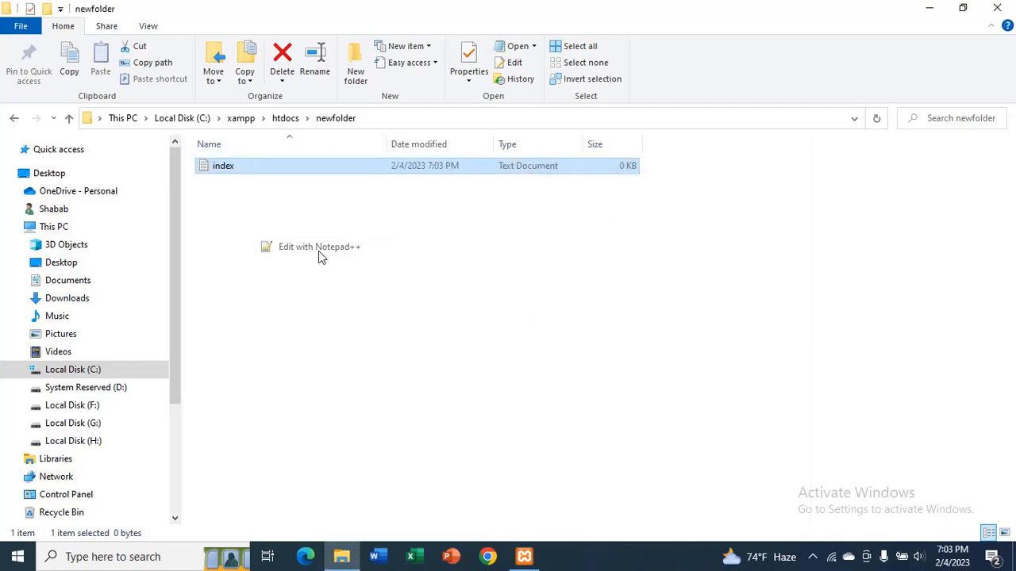
- Select and copy all the Hello World page code, then switch to Notepad++
left_click(319, 246)
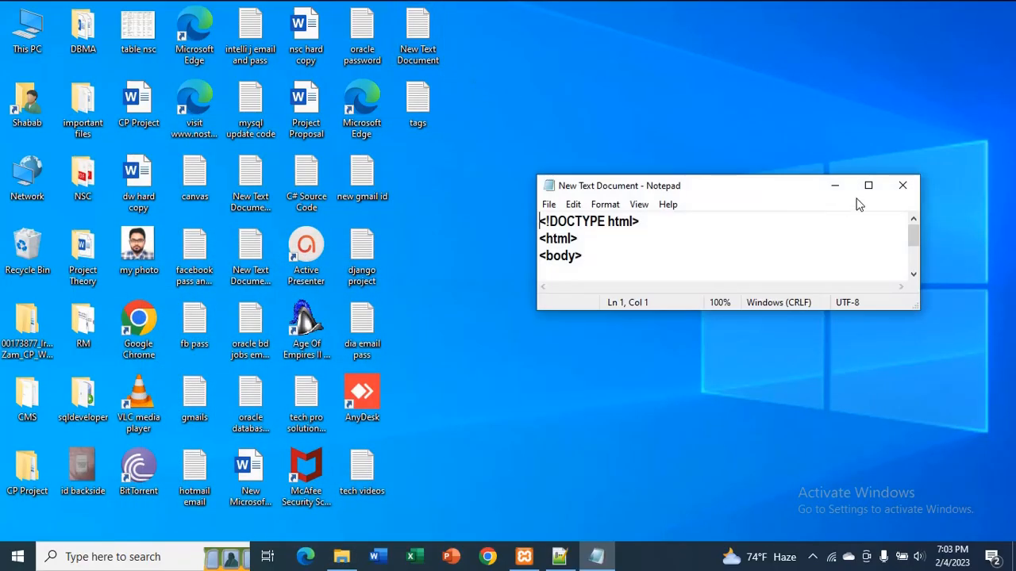
left_click(868, 185)
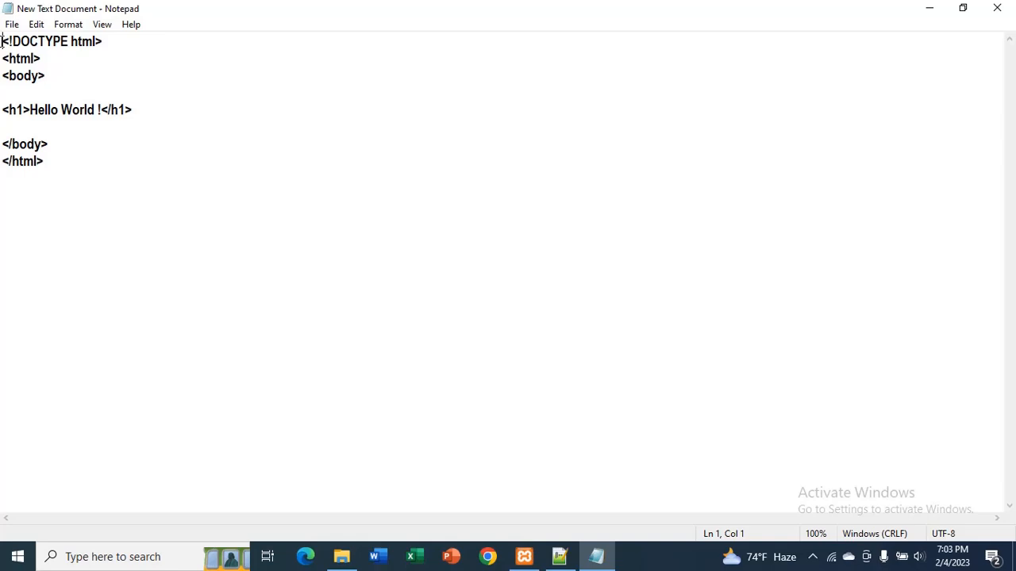
key("ctrl+a")
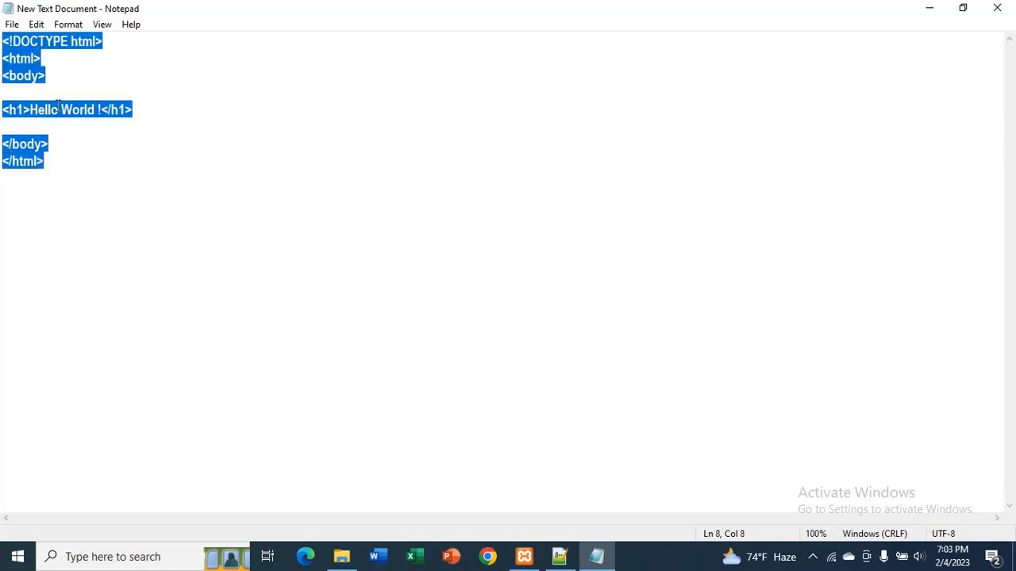
right_click(60, 110)
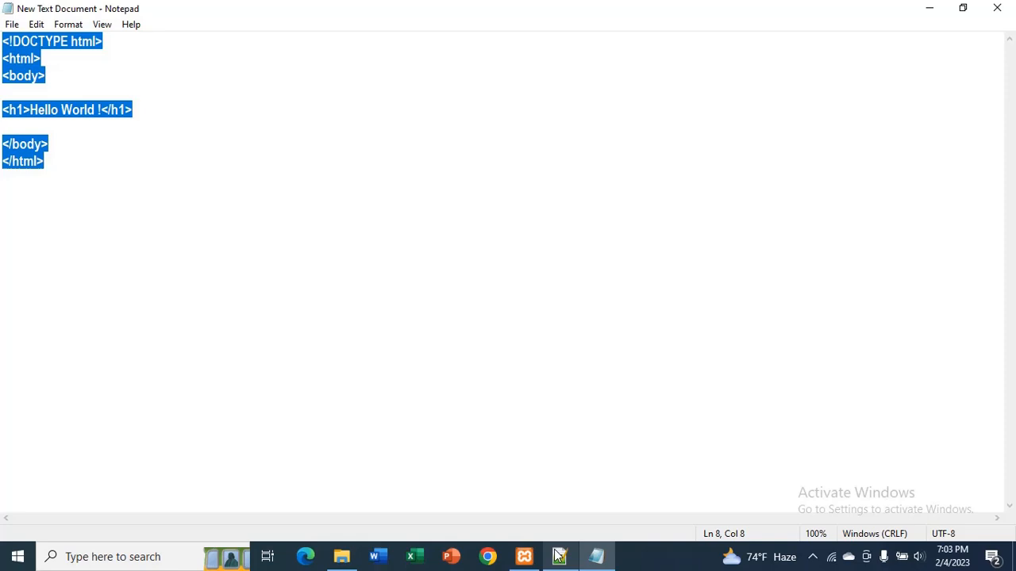
left_click(560, 556)
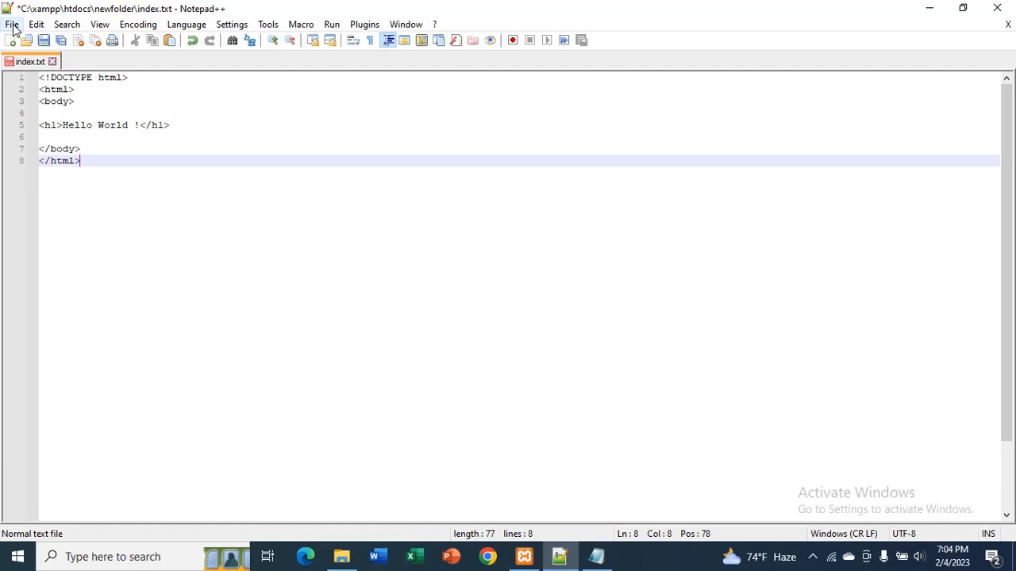
- Save the file as index.html in newfolder and minimize Notepad++
left_click(12, 24)
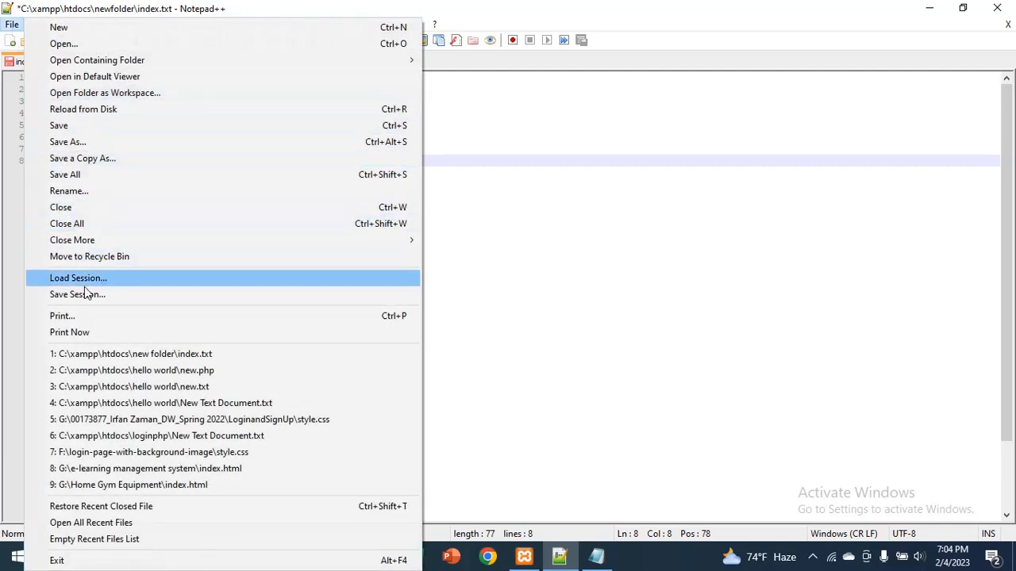
left_click(67, 141)
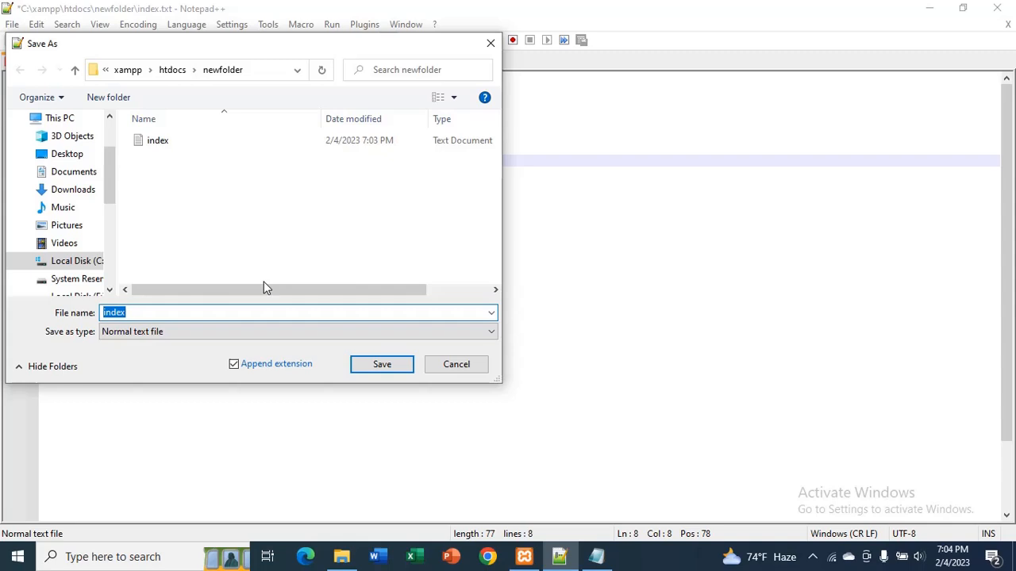
type(".")
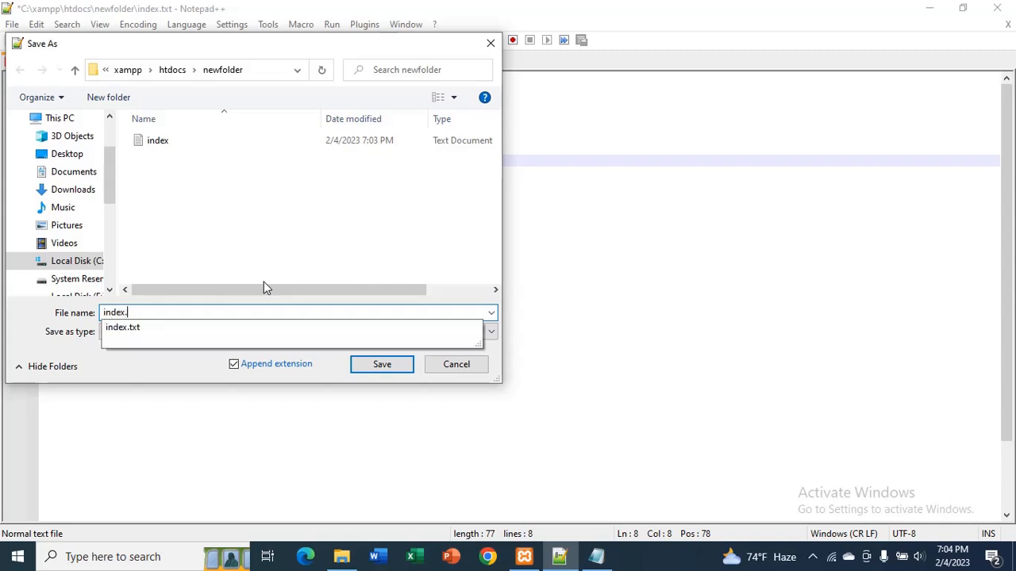
type("html")
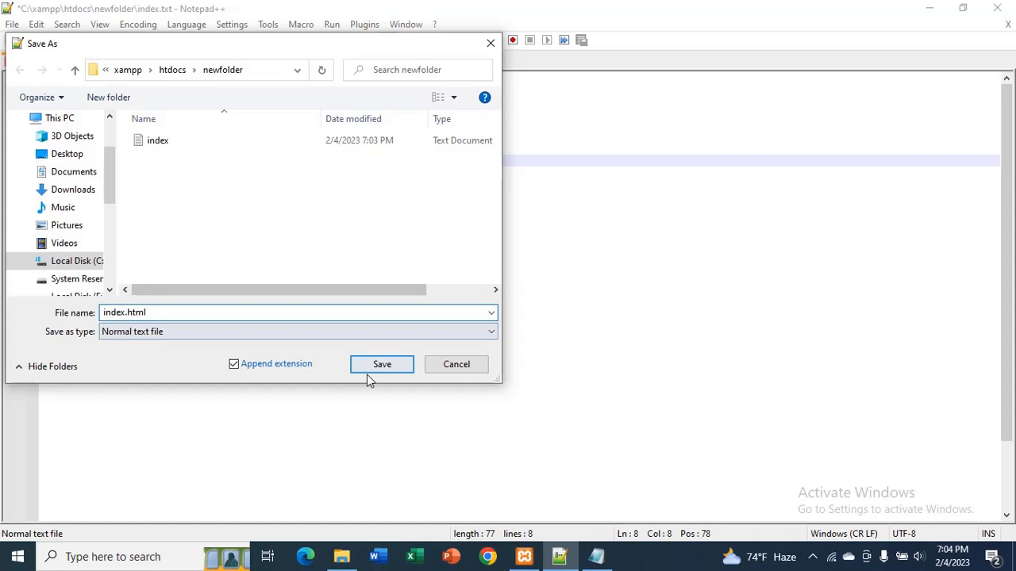
left_click(382, 364)
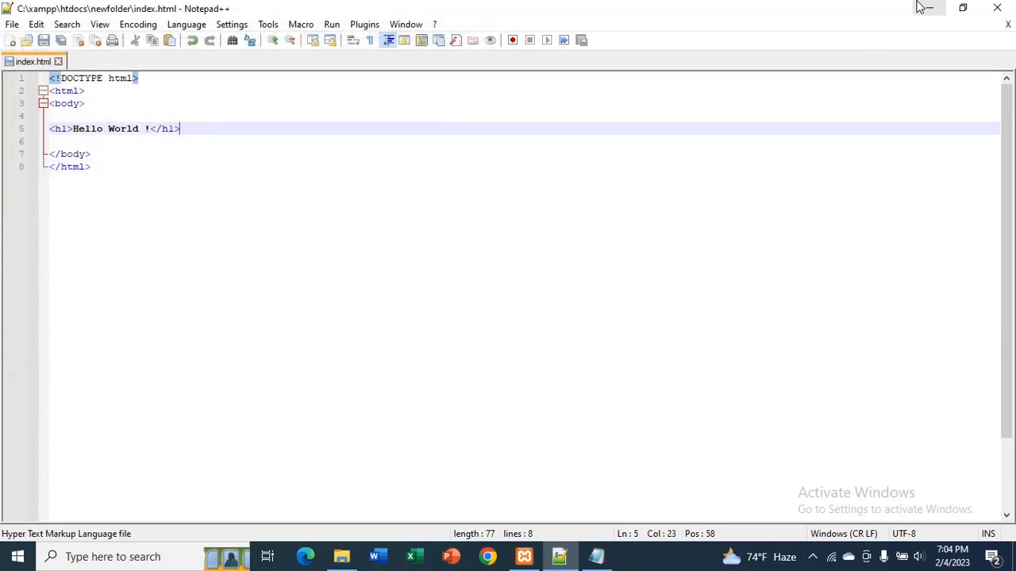
left_click(925, 7)
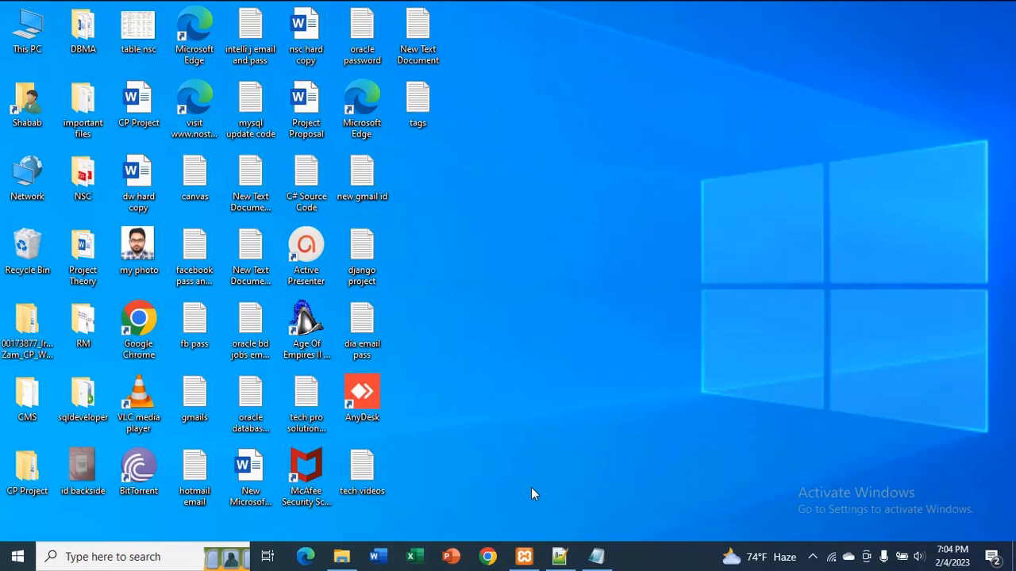
- Launch Chrome and enter localhost/newfolder/index.html in the address bar
left_click(488, 555)
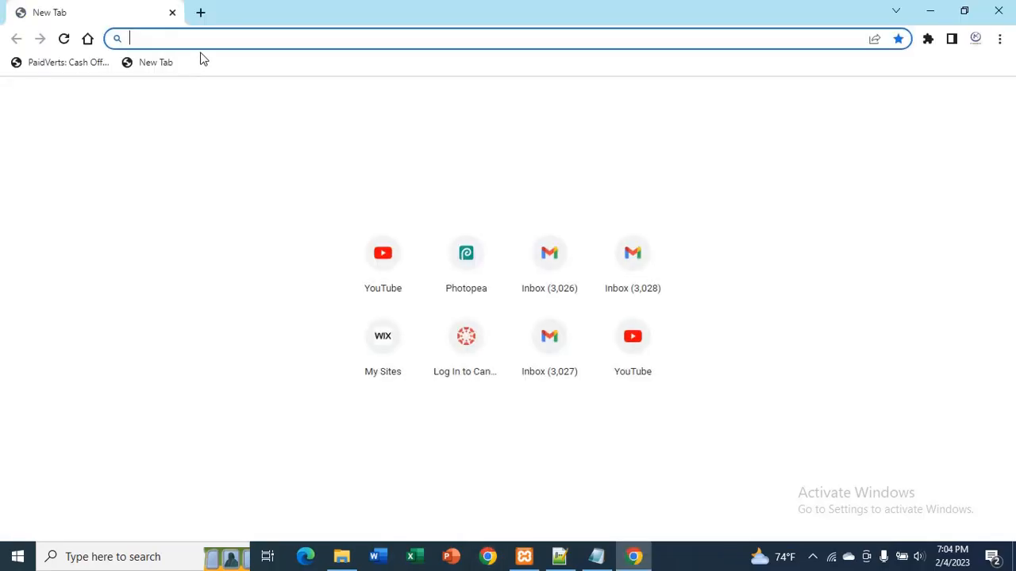
type("localhost:5500/em")
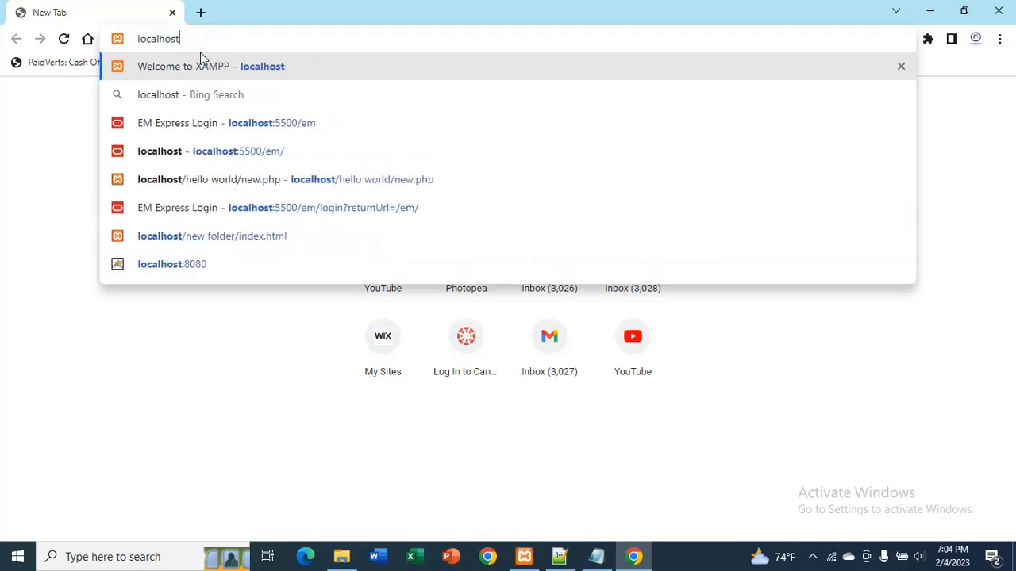
type("/newfo")
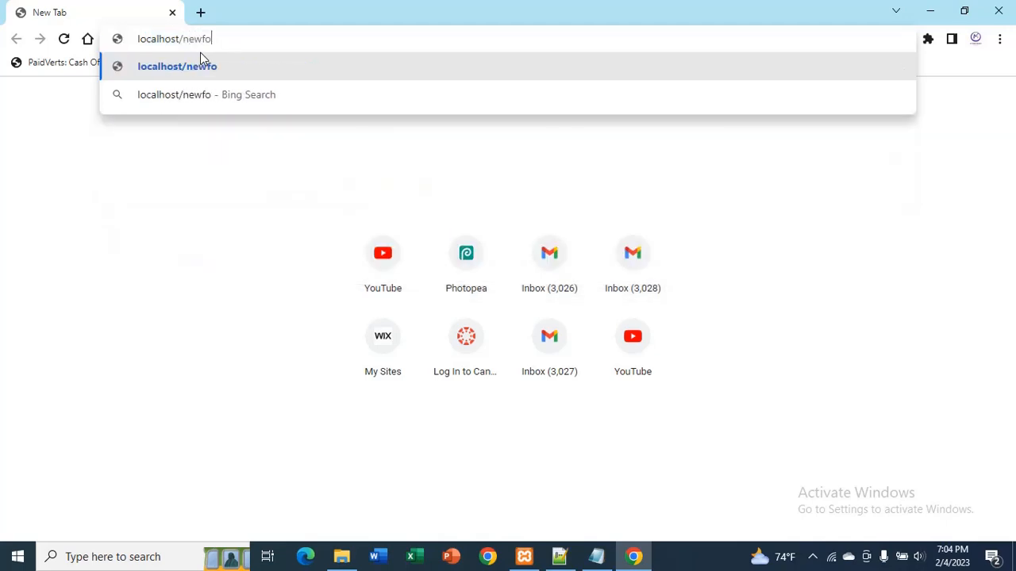
type("lder/")
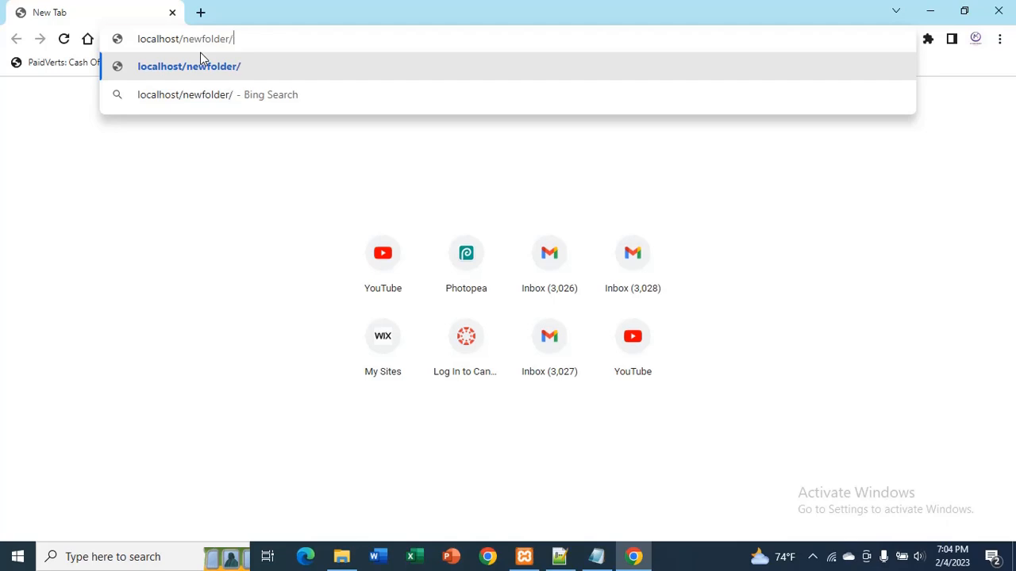
type("index.ht")
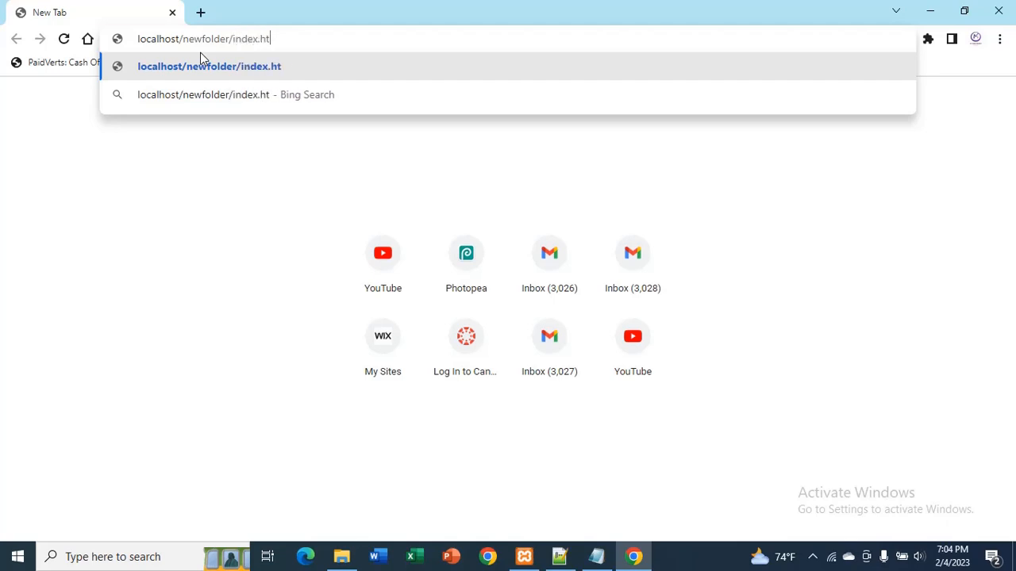
type("ml")
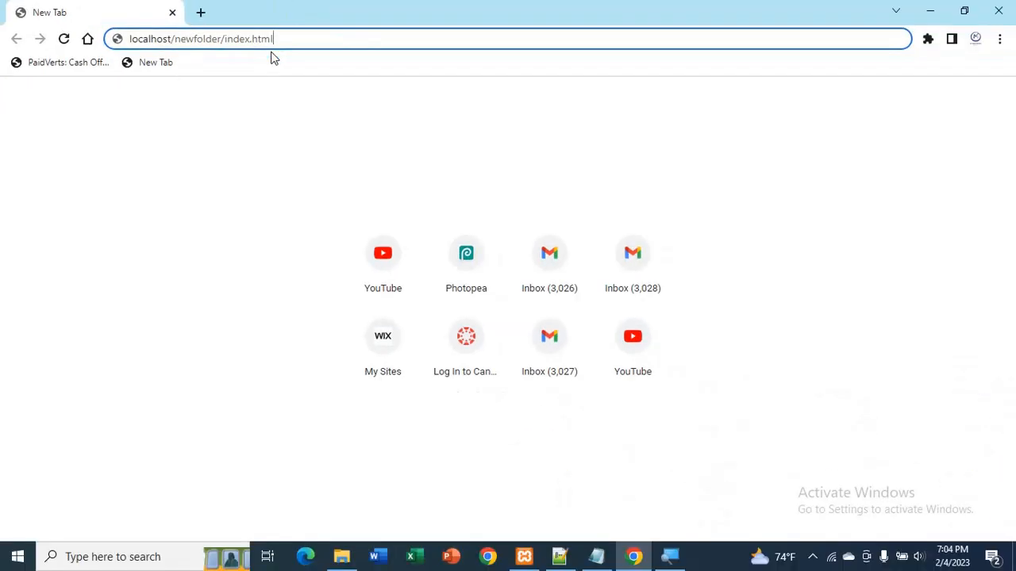
- Load localhost/newfolder/index.html to display the Hello World! heading
key("Return")
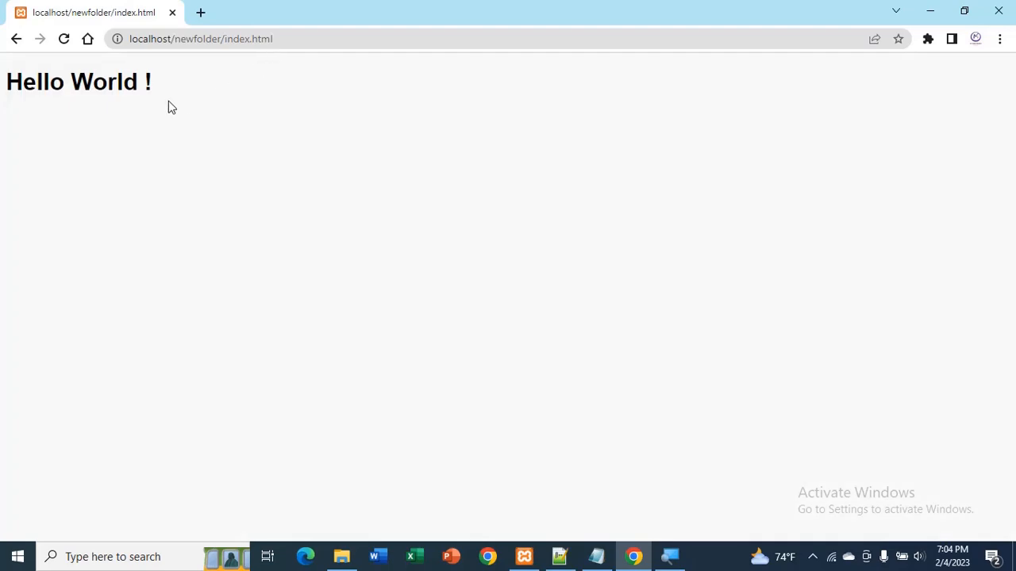
mouse_move(58, 122)
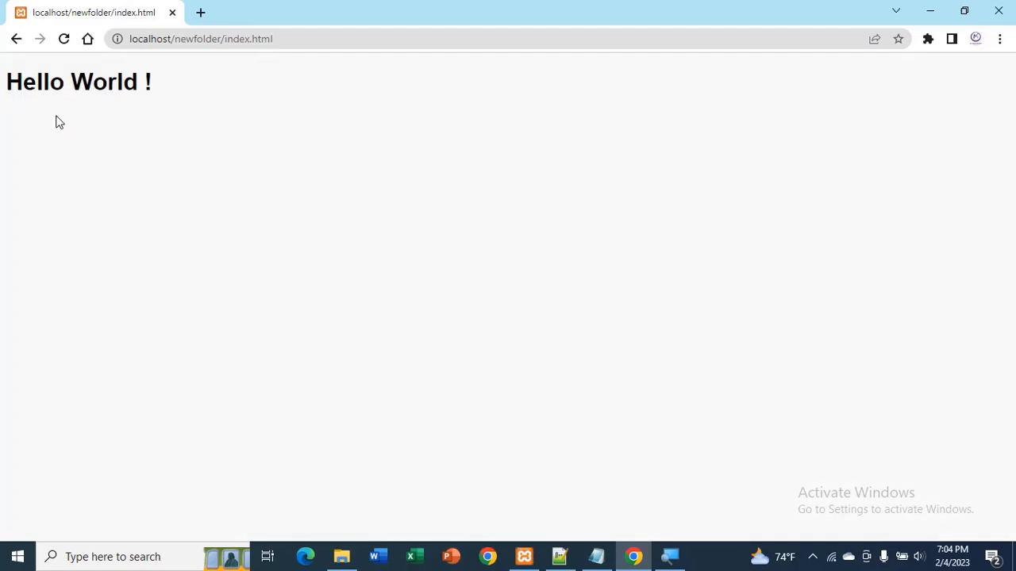
mouse_move(428, 232)
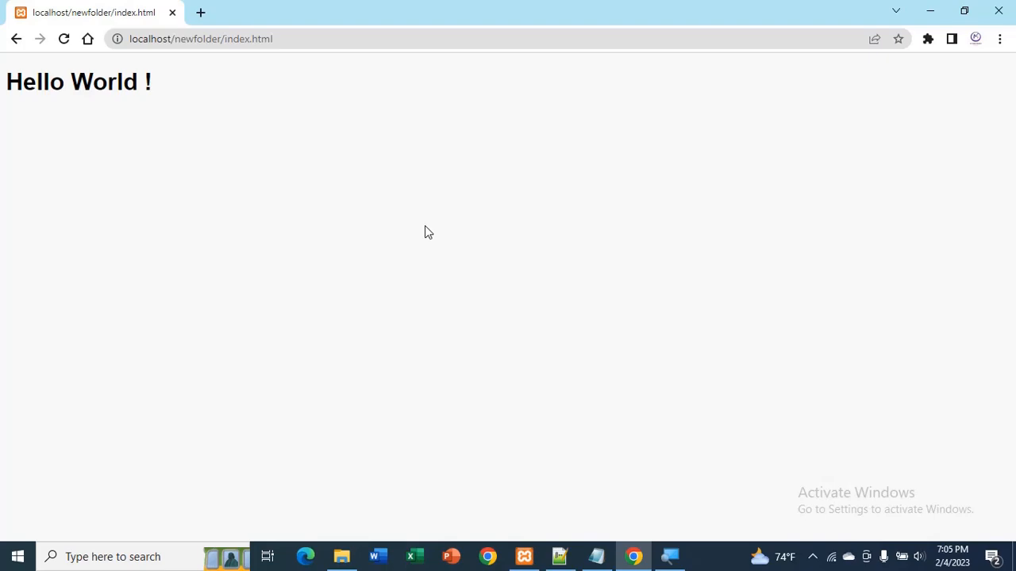
mouse_move(820, 419)
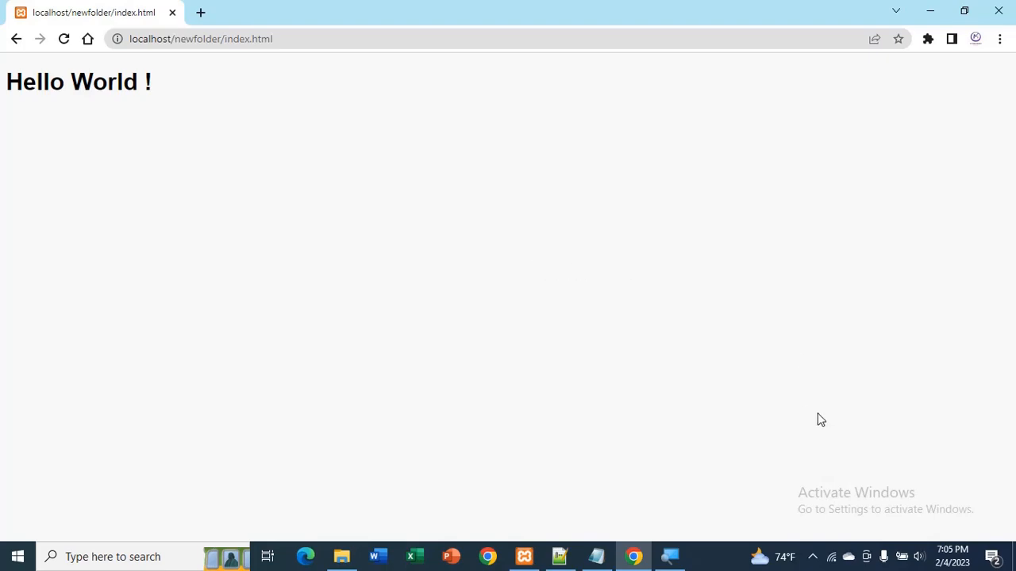